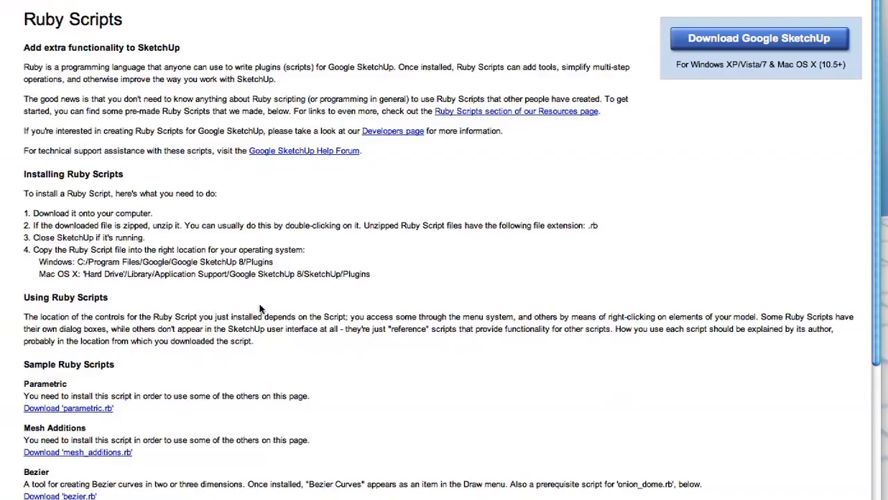
pyautogui.scroll(-3)
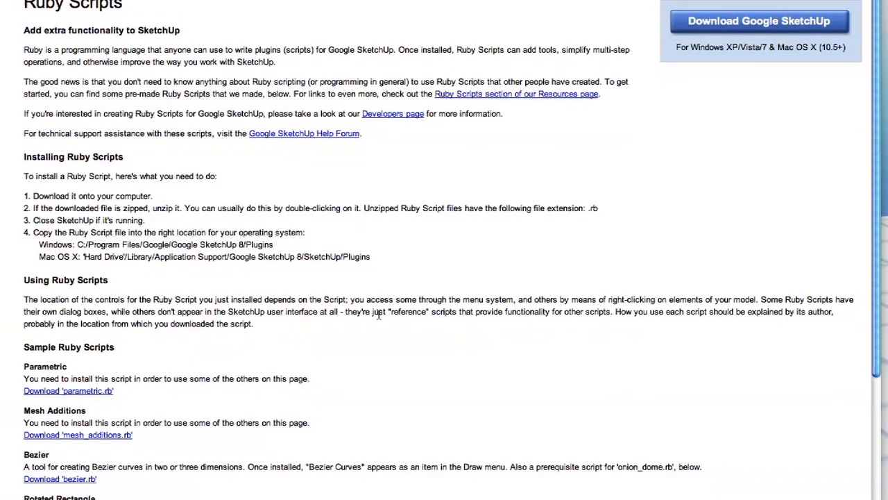
pyautogui.scroll(-3)
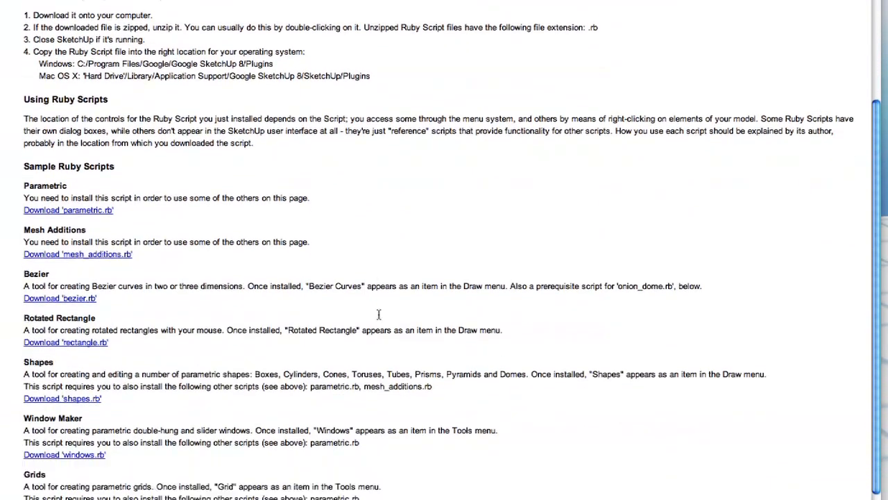
pyautogui.scroll(-3)
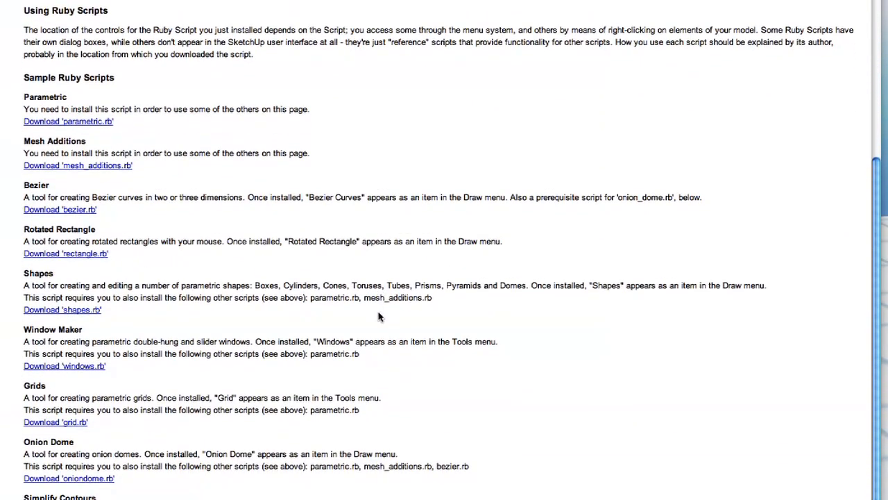
pyautogui.moveTo(260, 276)
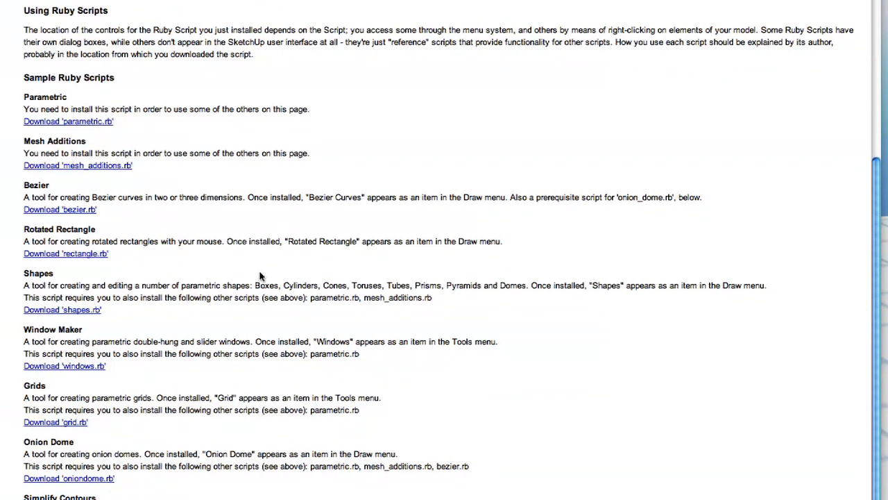
pyautogui.moveTo(181, 132)
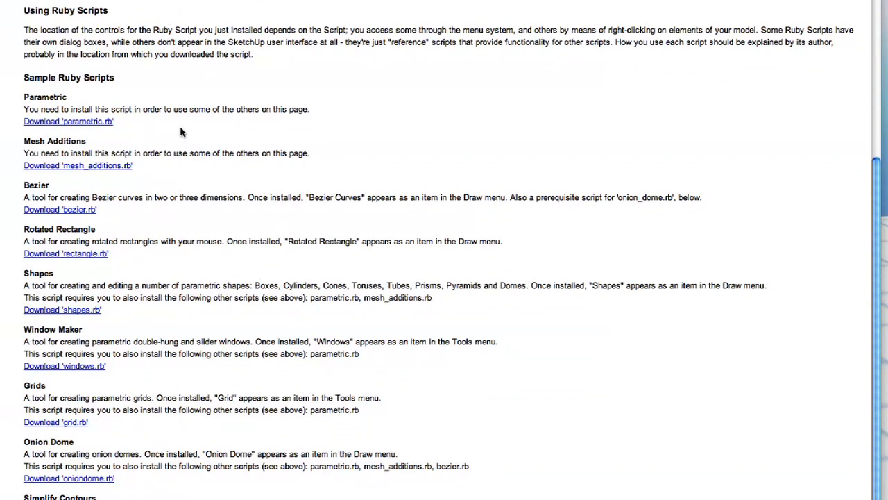
pyautogui.moveTo(94, 232)
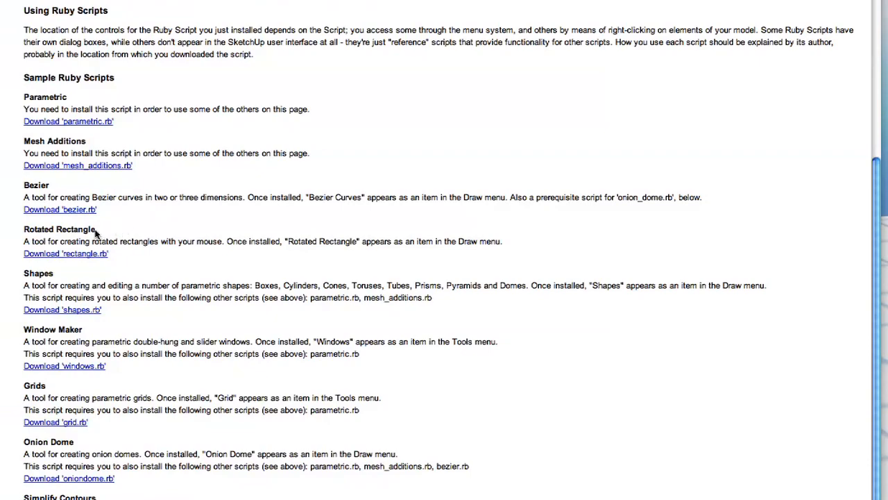
pyautogui.moveTo(79, 279)
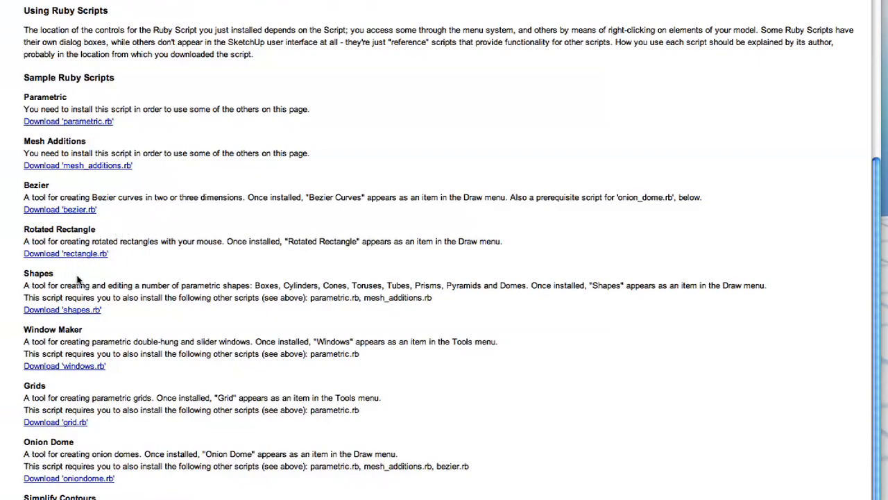
pyautogui.scroll(-3)
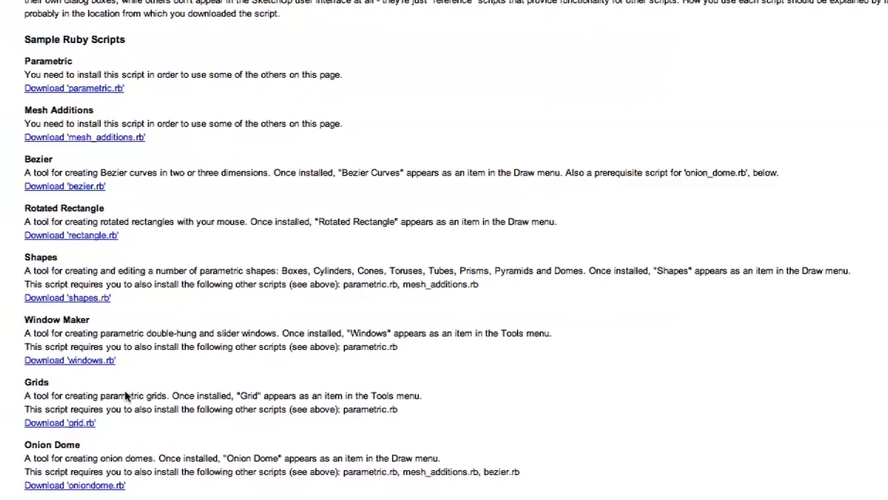